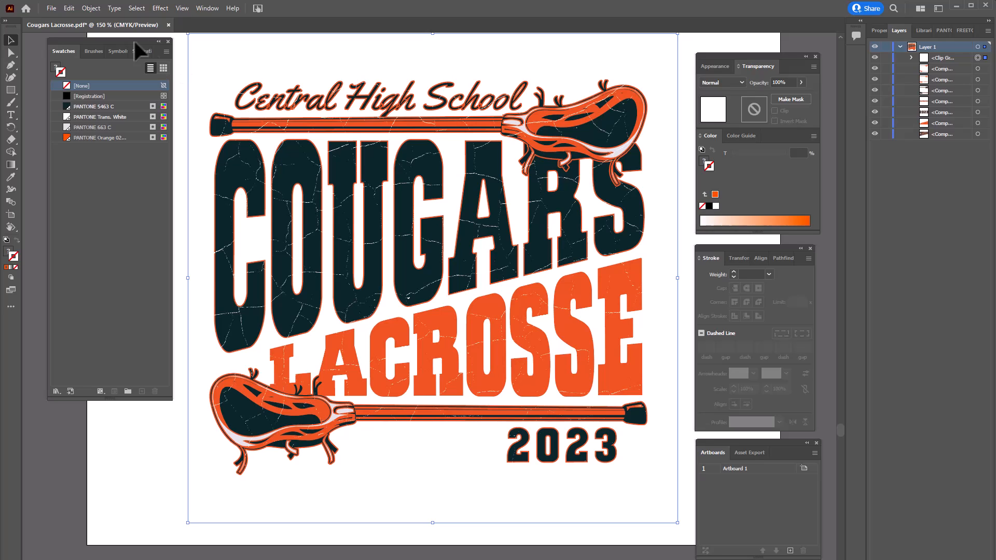
{"action": "mouse_move", "coordinate": [86, 137]}
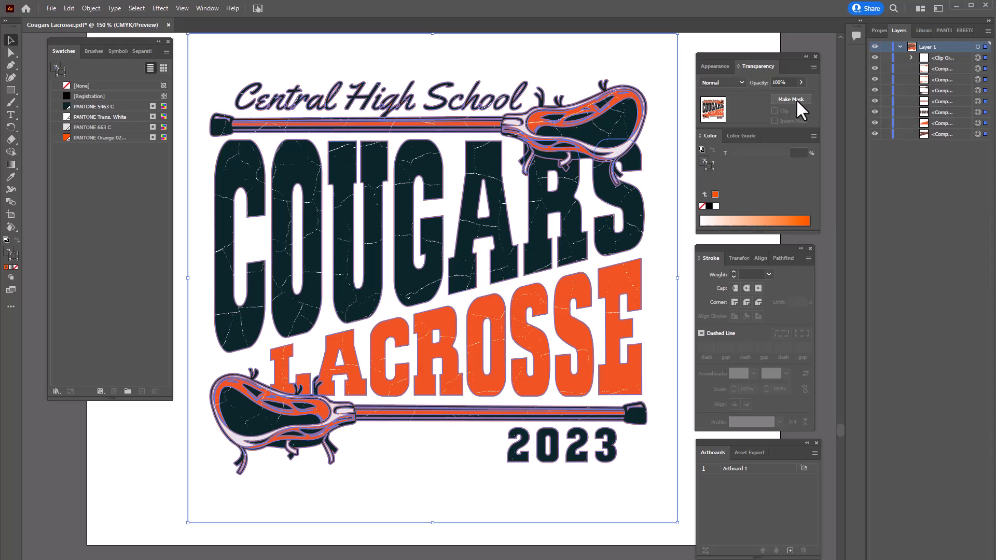
Make the distressed texture an opacity mask with Clip unchecked and the mask inverted
{"action": "left_click", "coordinate": [789, 99]}
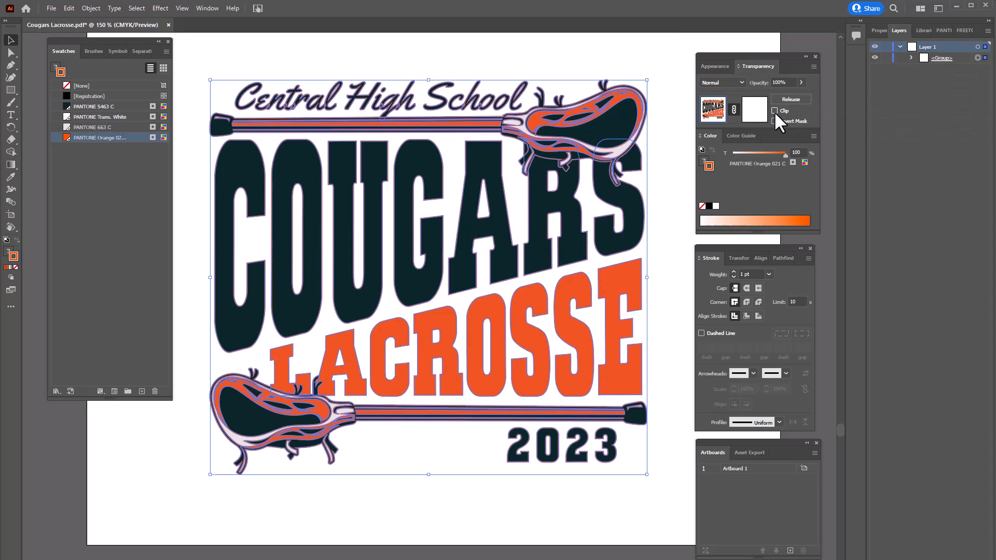
{"action": "left_click", "coordinate": [776, 121]}
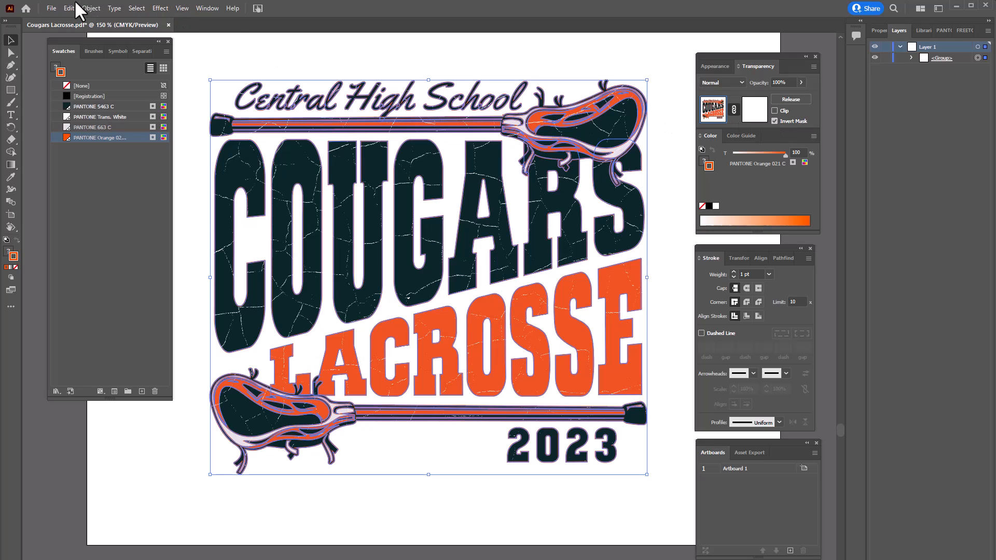
Enable Simulate Colored Paper in Document Setup, then deselect the artwork
{"action": "left_click", "coordinate": [51, 8]}
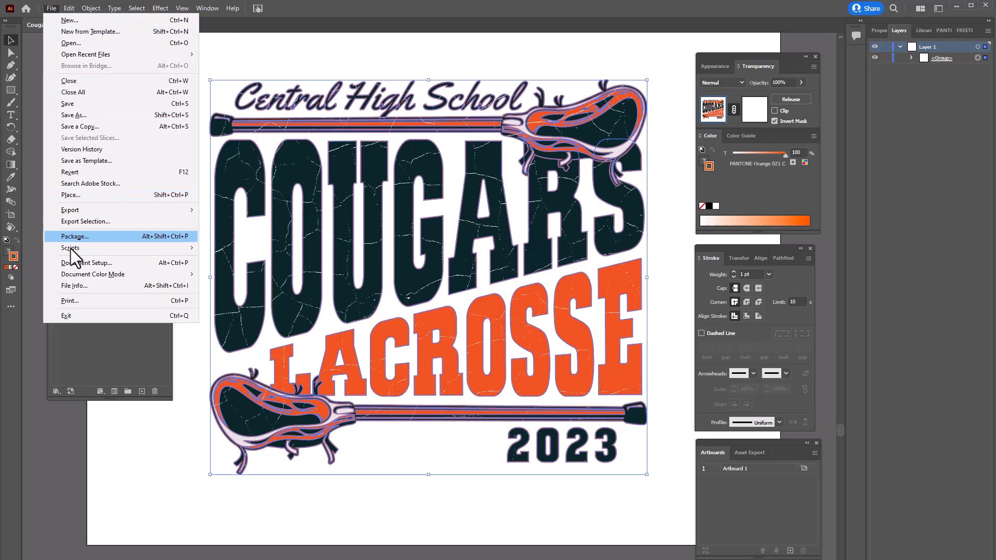
{"action": "left_click", "coordinate": [87, 262]}
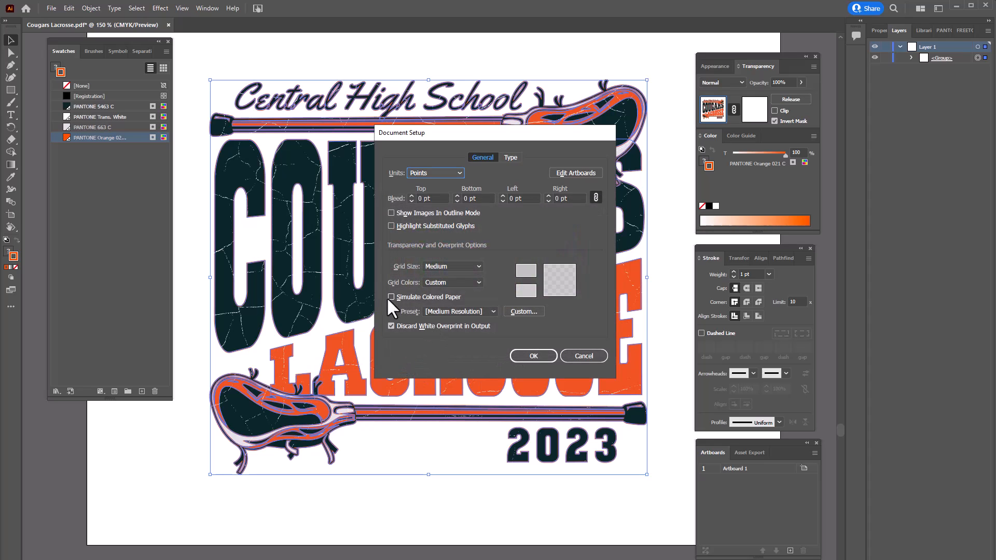
{"action": "left_click", "coordinate": [390, 296]}
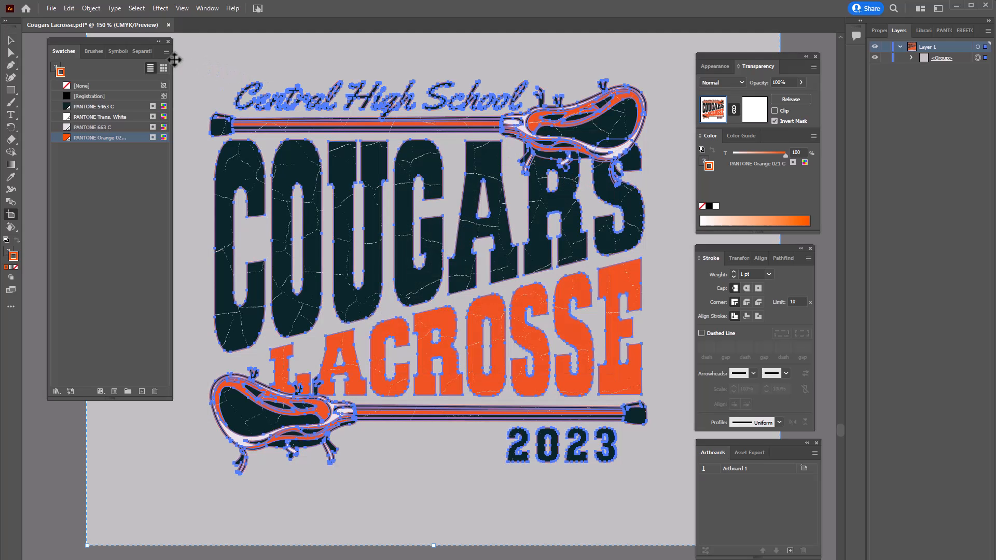
{"action": "left_click", "coordinate": [790, 99]}
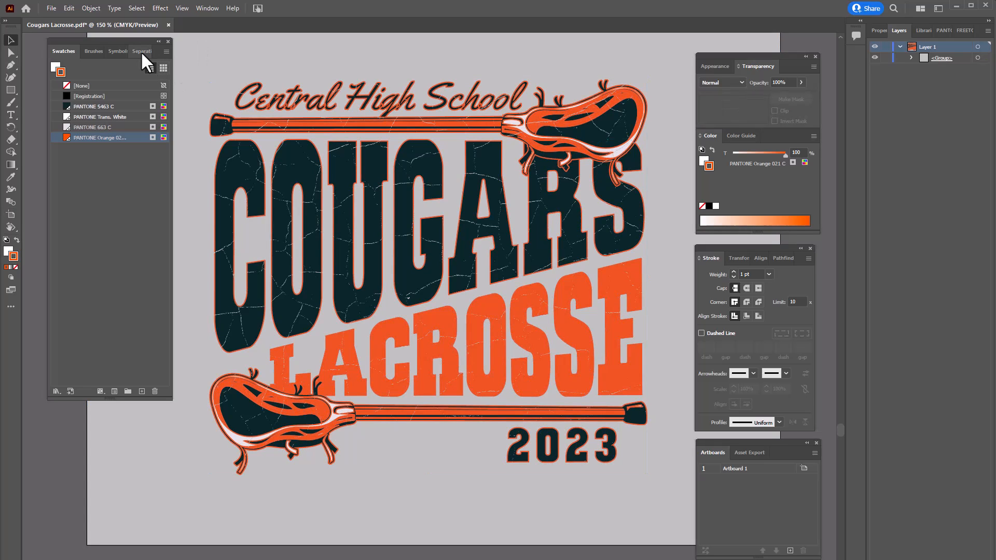
Turn on Overprint Preview and toggle the PANTONE 663 C and Orange 021 C inks individually
{"action": "left_click", "coordinate": [141, 51]}
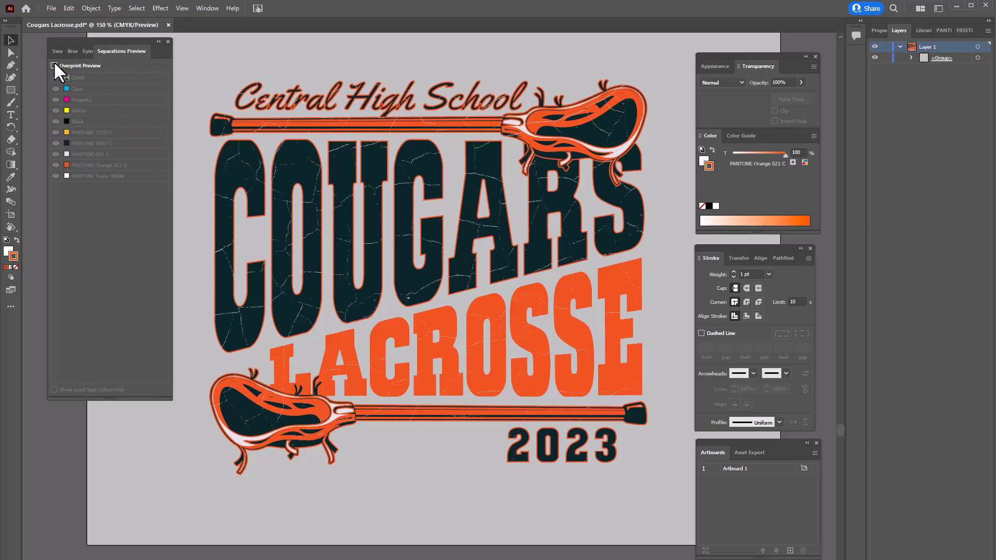
{"action": "left_click", "coordinate": [54, 65]}
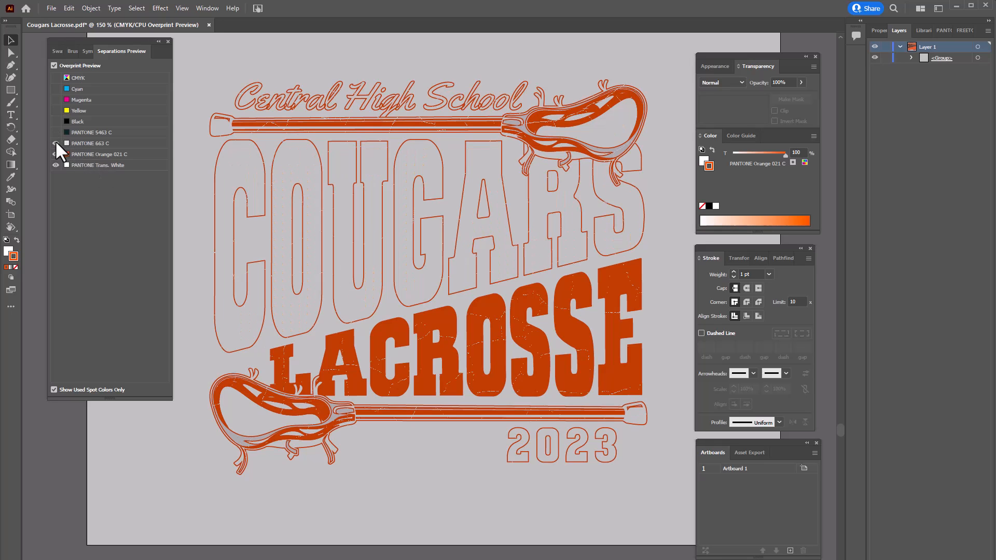
{"action": "left_click", "coordinate": [56, 143]}
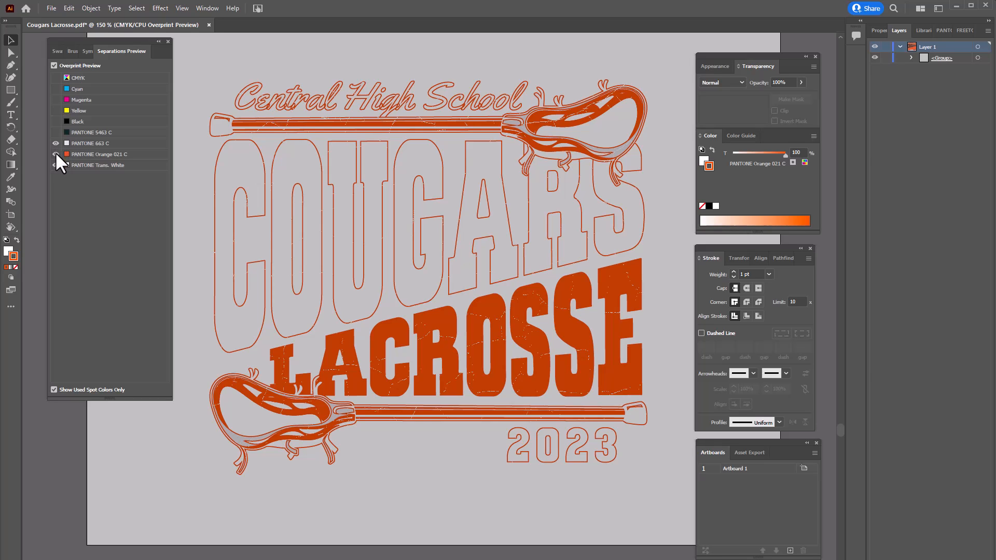
{"action": "left_click", "coordinate": [56, 154]}
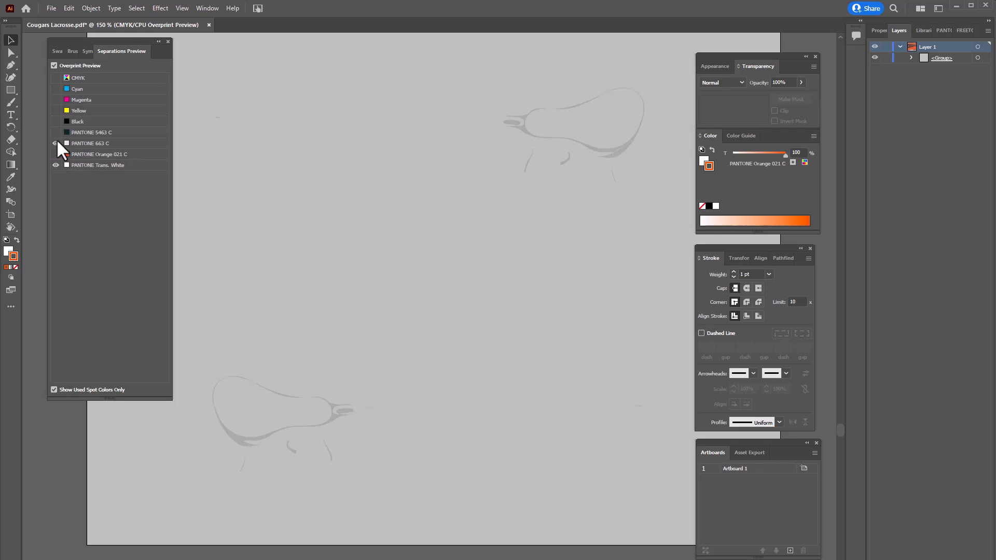
{"action": "left_click", "coordinate": [51, 8]}
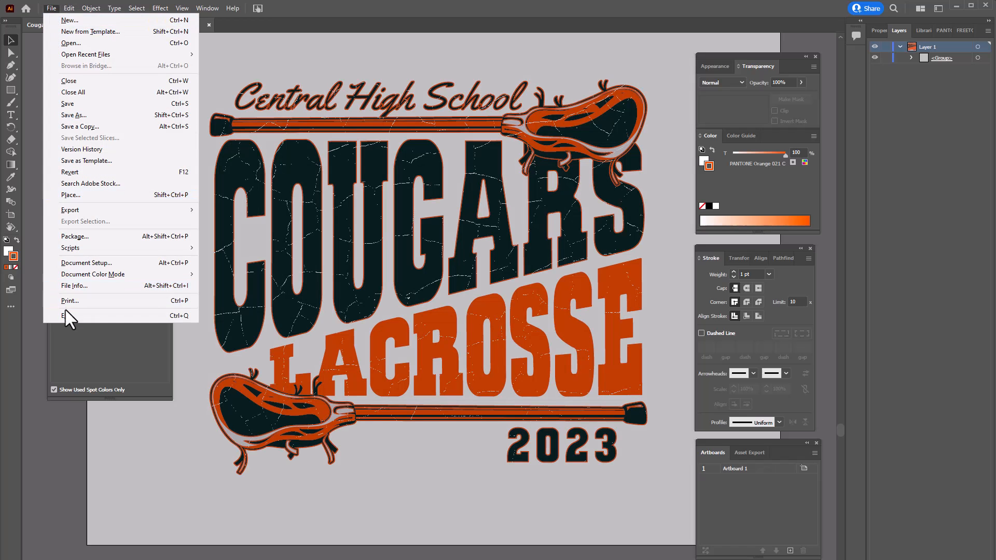
Show the Print dialog's Output options and switch the printer to HP OfficeJet 5200 series
{"action": "left_click", "coordinate": [69, 300]}
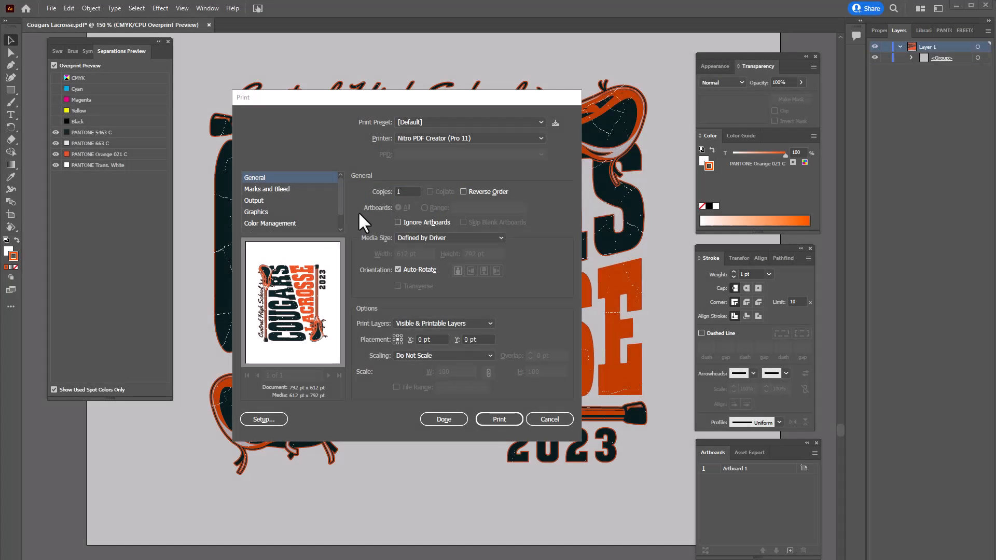
{"action": "mouse_move", "coordinate": [255, 210]}
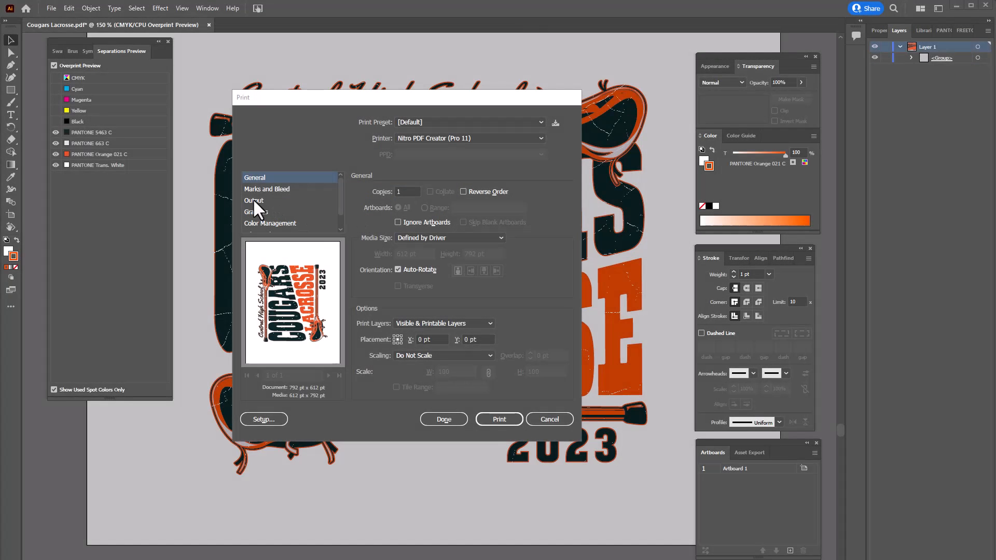
{"action": "left_click", "coordinate": [254, 200]}
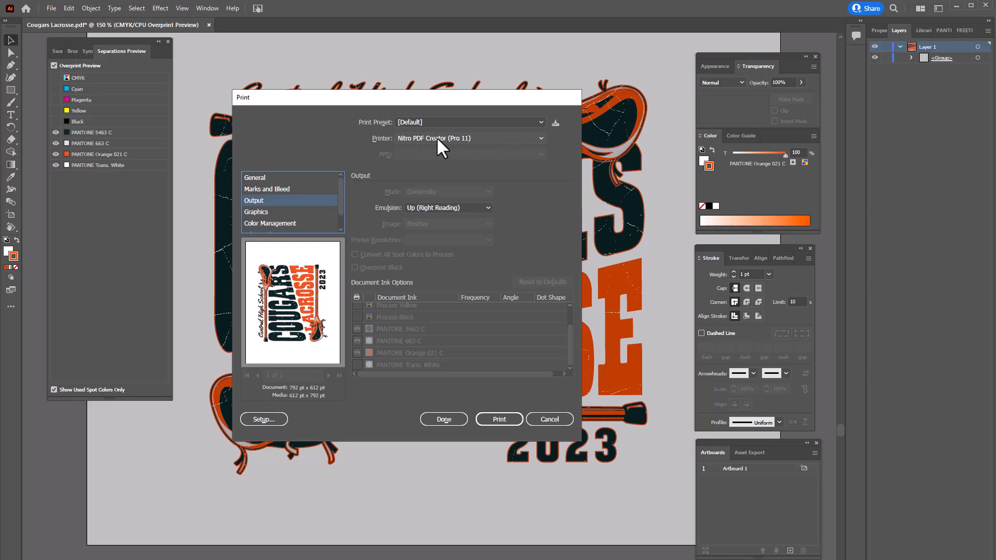
{"action": "mouse_move", "coordinate": [545, 150]}
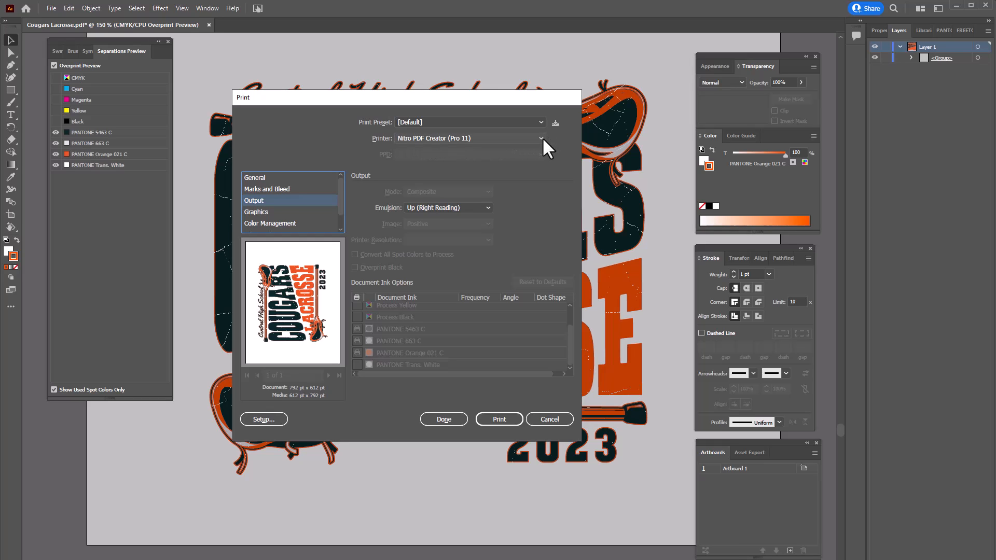
{"action": "left_click", "coordinate": [540, 139]}
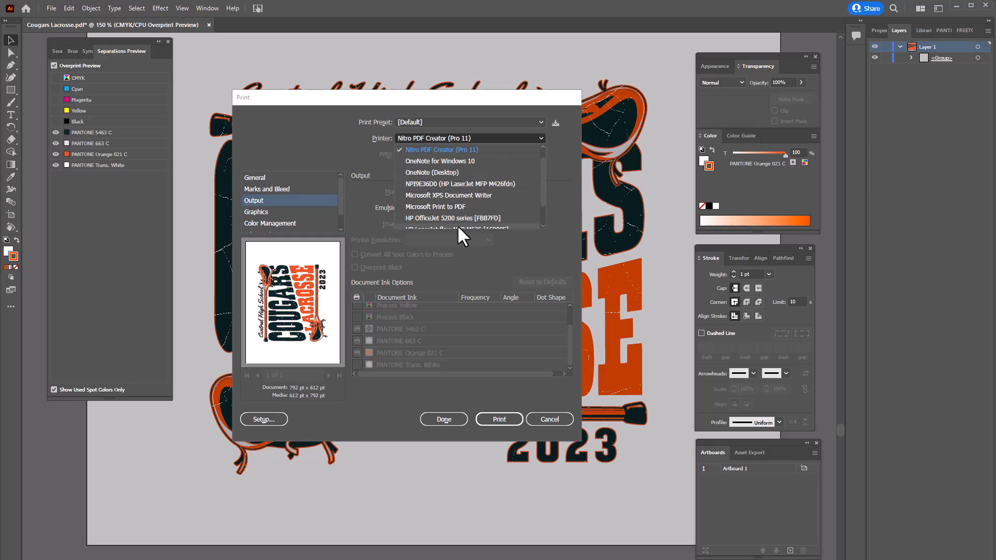
{"action": "left_click", "coordinate": [441, 150]}
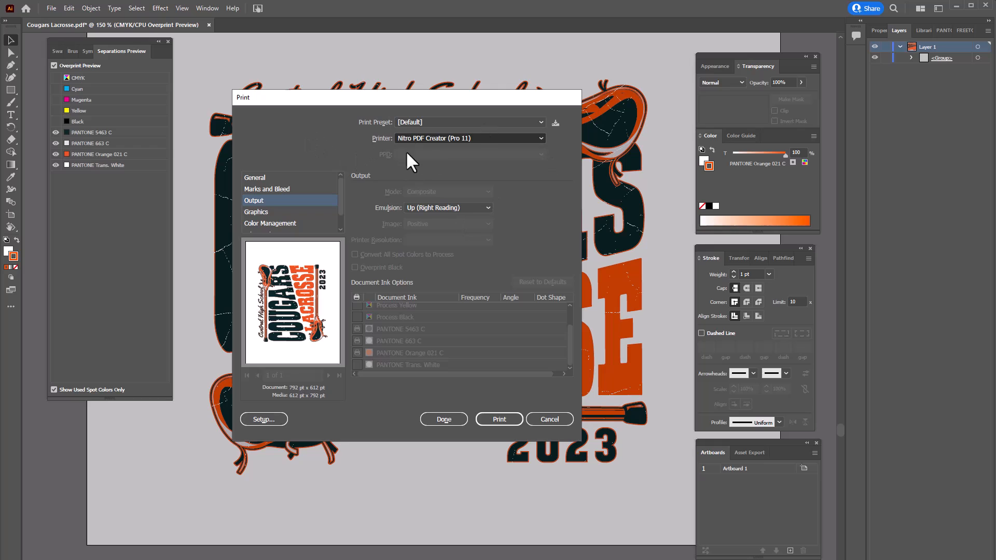
{"action": "left_click", "coordinate": [470, 138]}
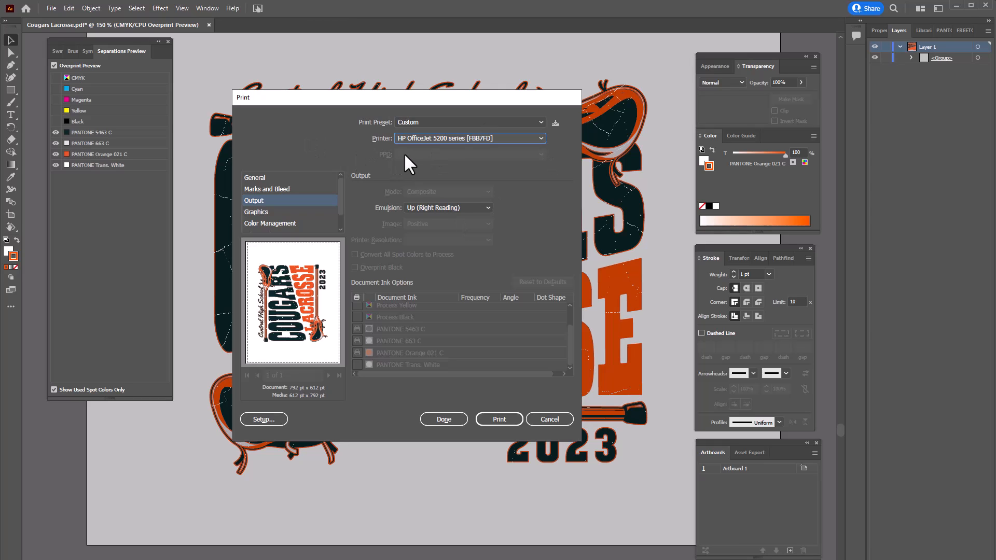
{"action": "mouse_move", "coordinate": [383, 193]}
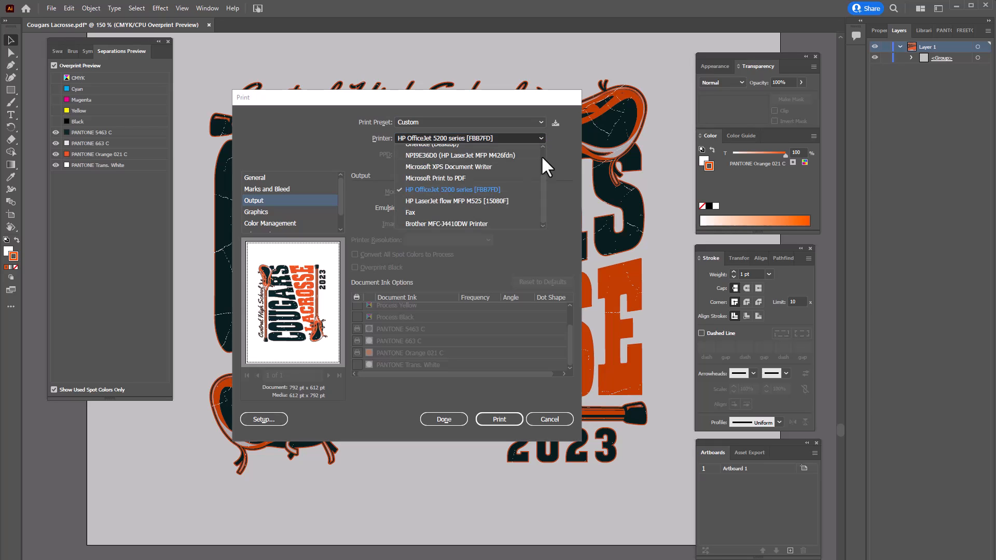
{"action": "left_click", "coordinate": [453, 190]}
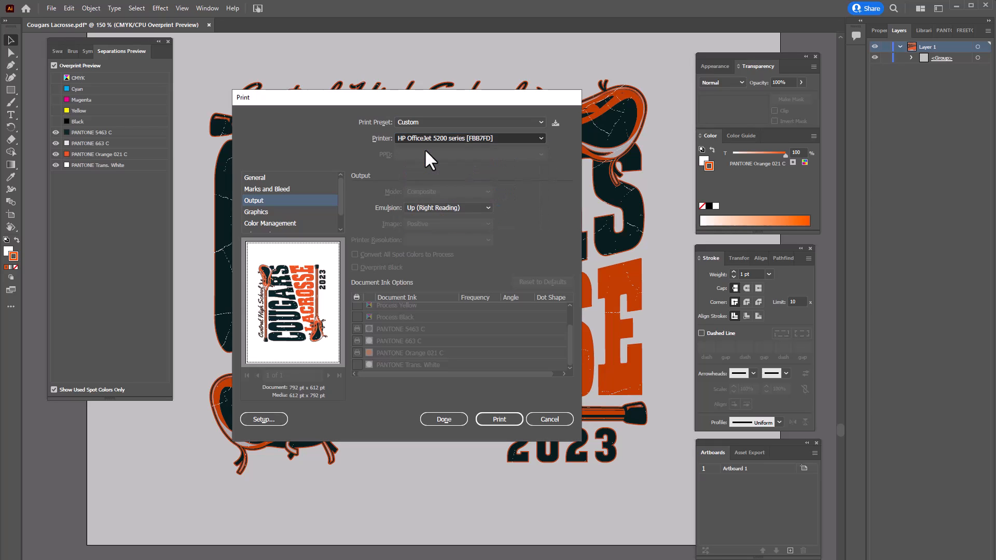
Set the printer to Adobe PostScript File with the Adobe PDF 9.0 PPD
{"action": "left_click", "coordinate": [469, 138]}
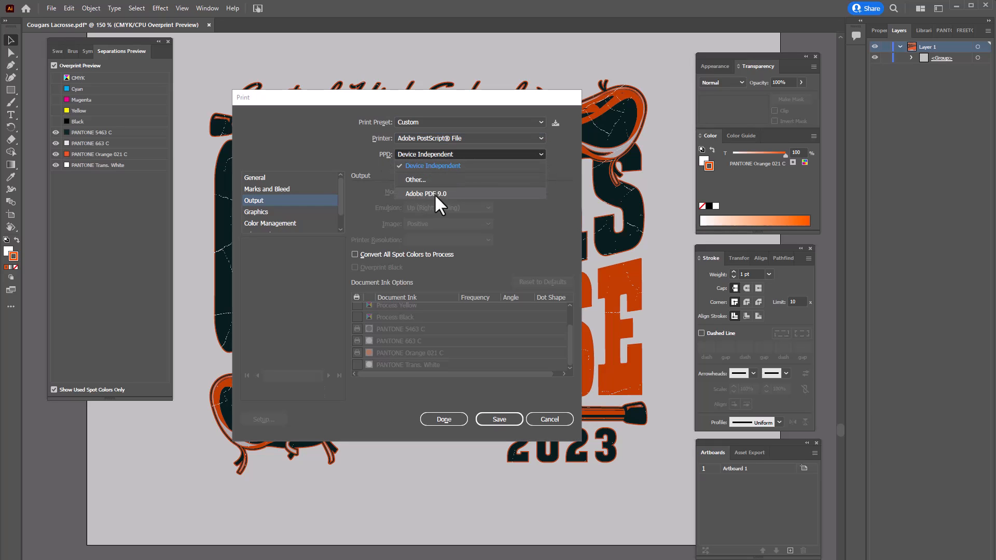
{"action": "left_click", "coordinate": [425, 193]}
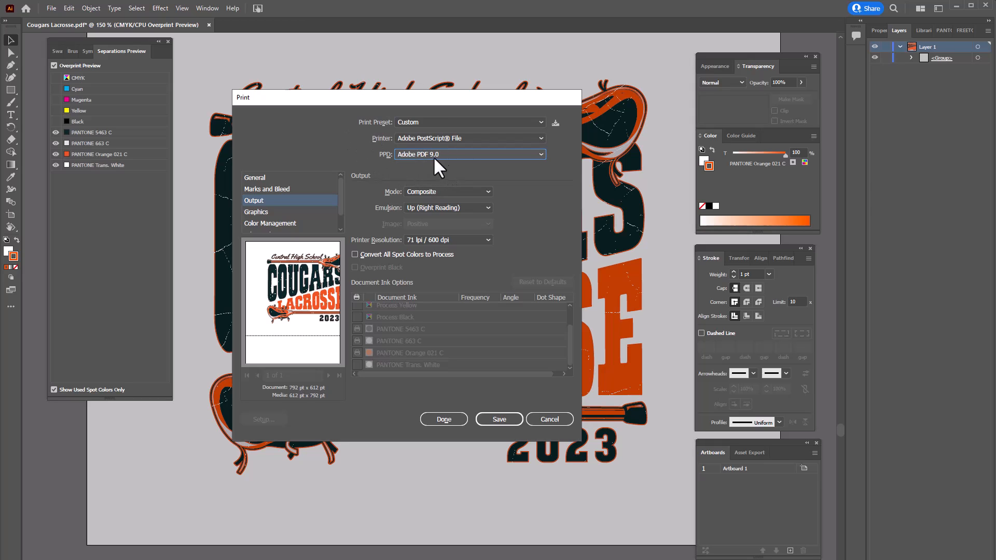
{"action": "mouse_move", "coordinate": [386, 193]}
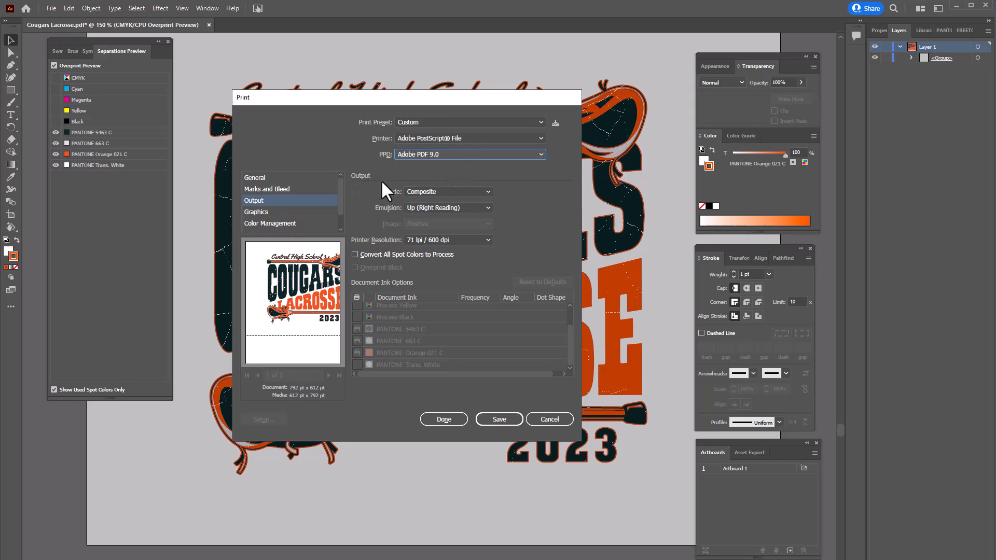
{"action": "mouse_move", "coordinate": [387, 203]}
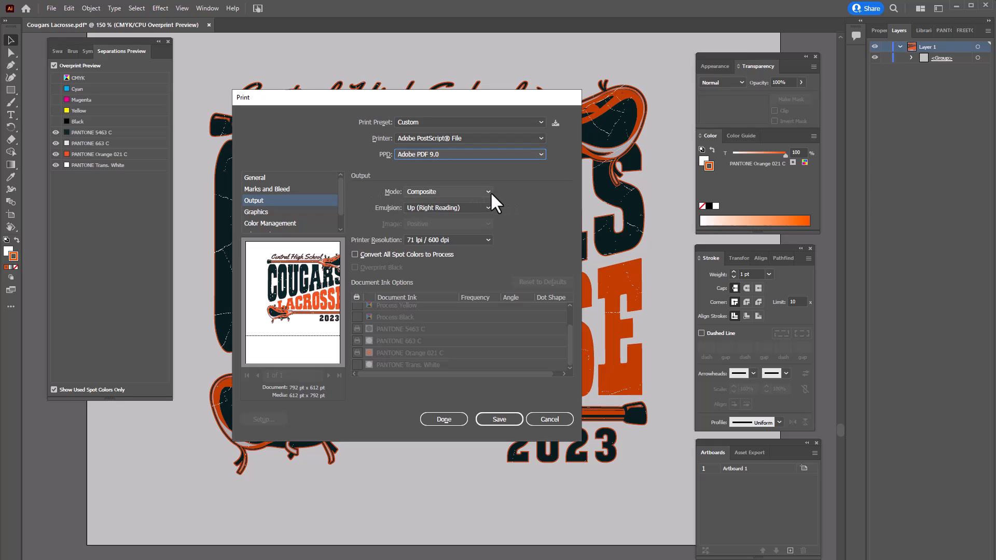
{"action": "left_click", "coordinate": [447, 191]}
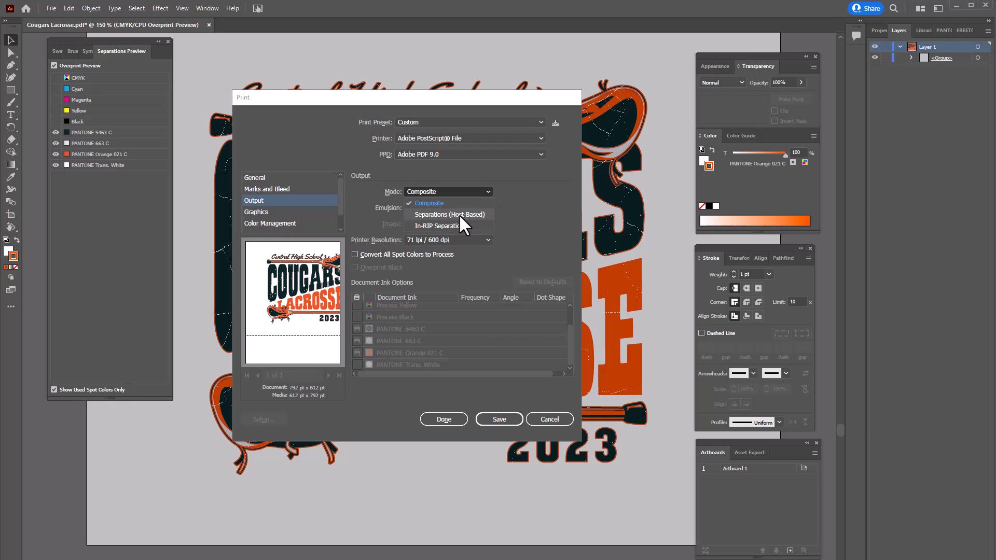
Choose Separations (Host-Based) mode and edit PANTONE 5463 C's screen angle
{"action": "left_click", "coordinate": [447, 214]}
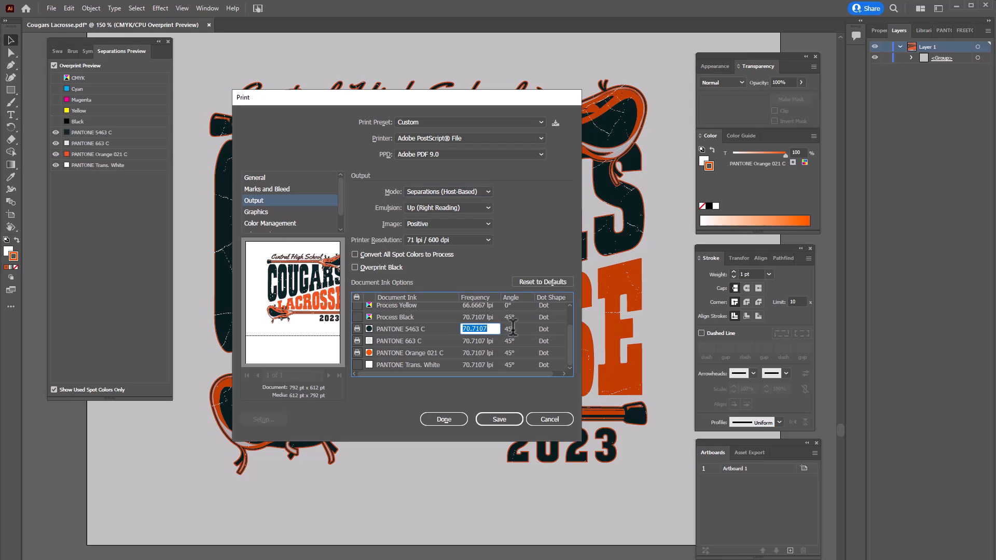
{"action": "left_click", "coordinate": [543, 329]}
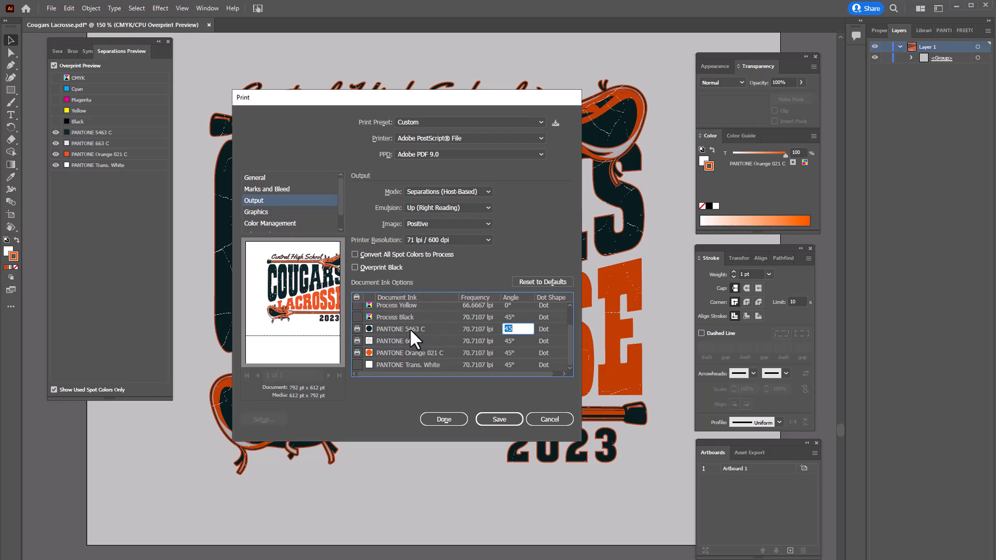
{"action": "mouse_move", "coordinate": [415, 341]}
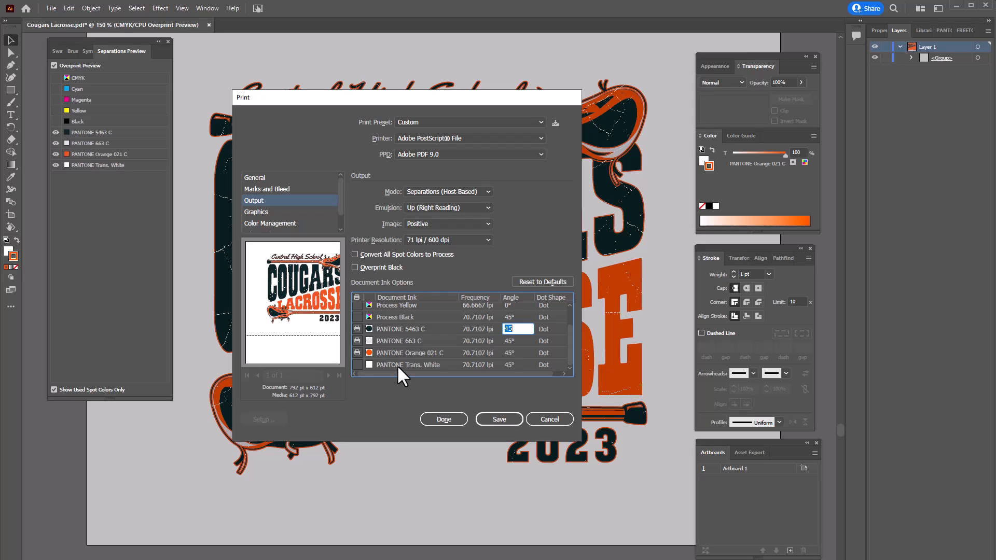
{"action": "mouse_move", "coordinate": [265, 413]}
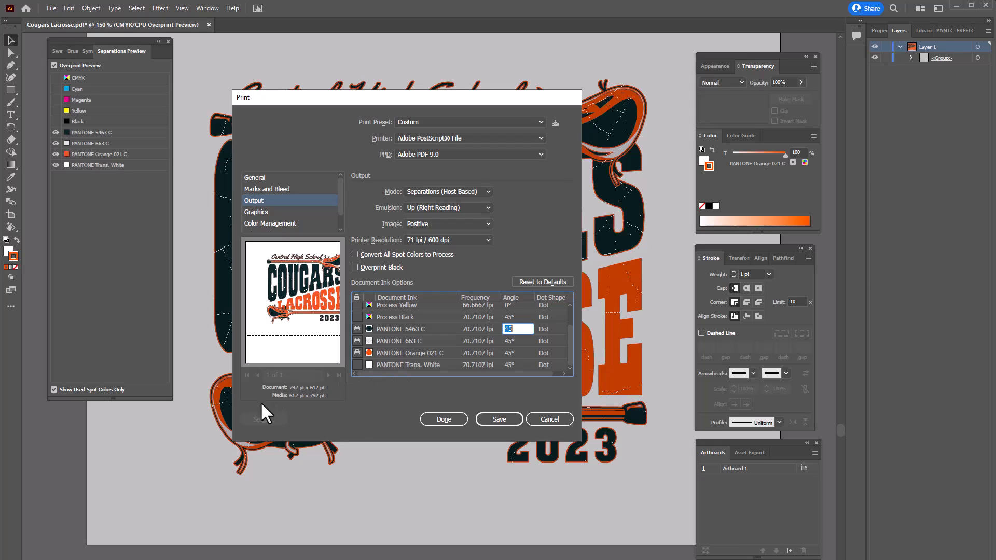
{"action": "mouse_move", "coordinate": [273, 432]}
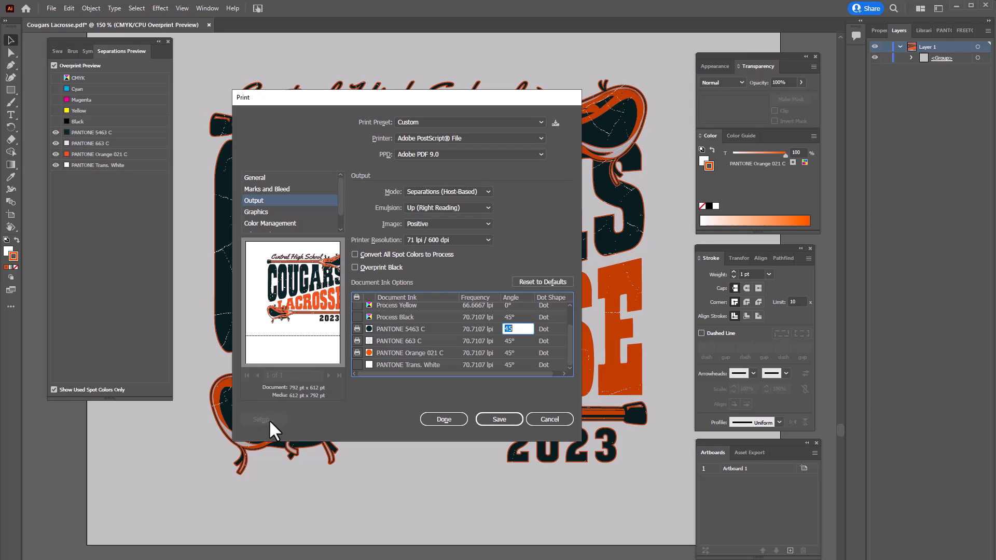